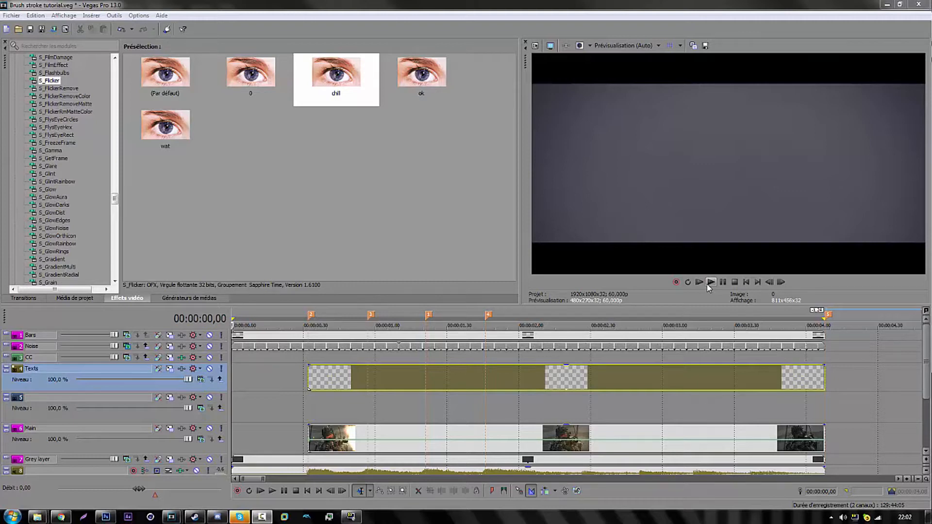
mouse_move(377, 411)
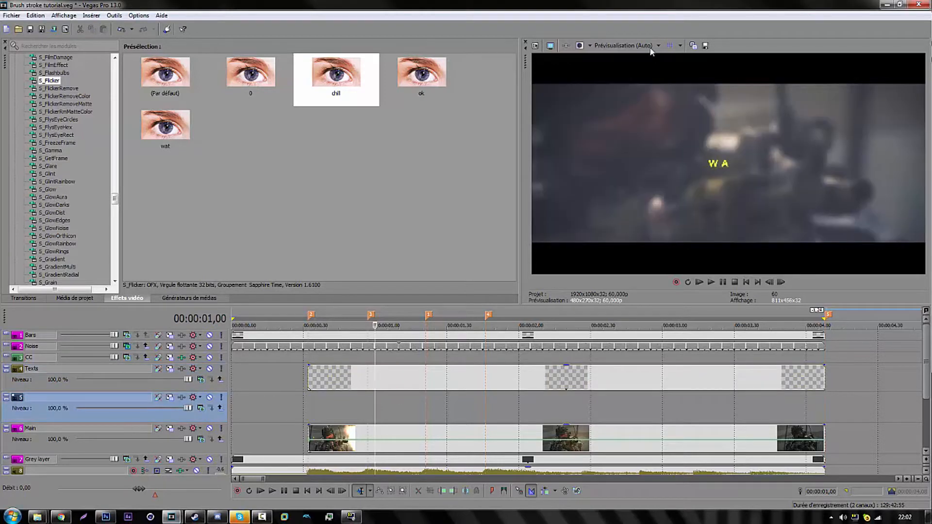
Play the WARZ title from the start at Full preview quality, then stop playback
left_click(658, 45)
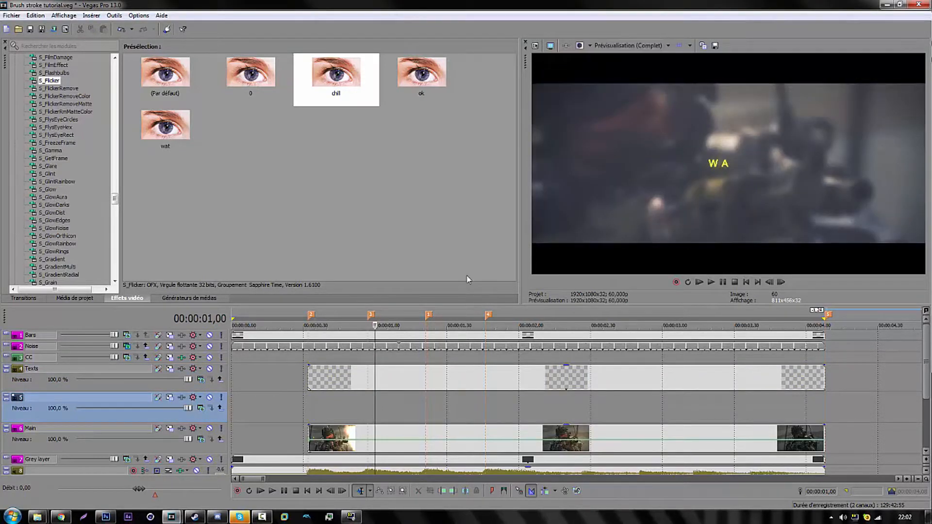
left_click(711, 282)
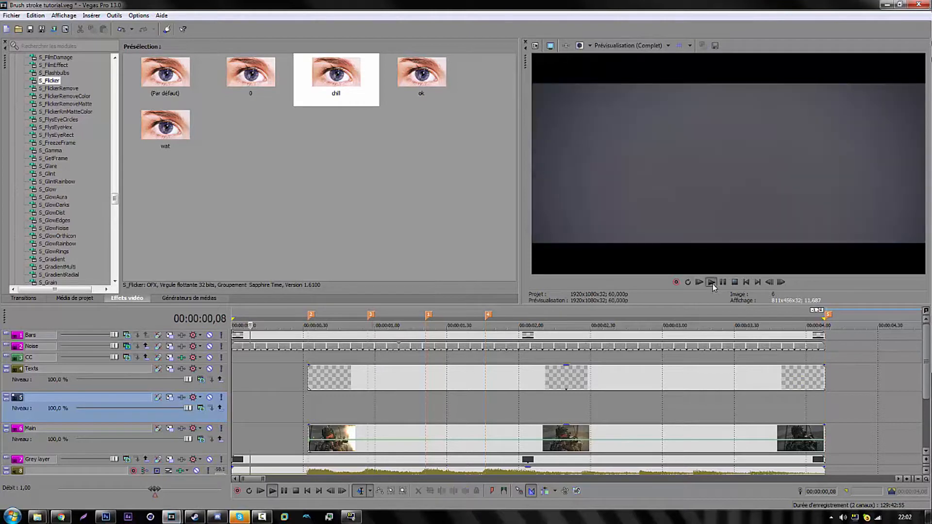
left_click(710, 283)
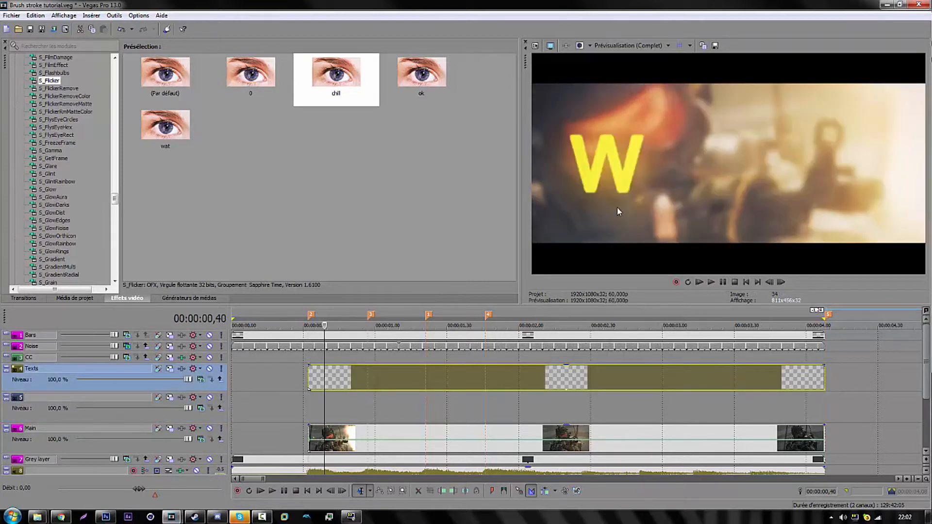
left_click(413, 325)
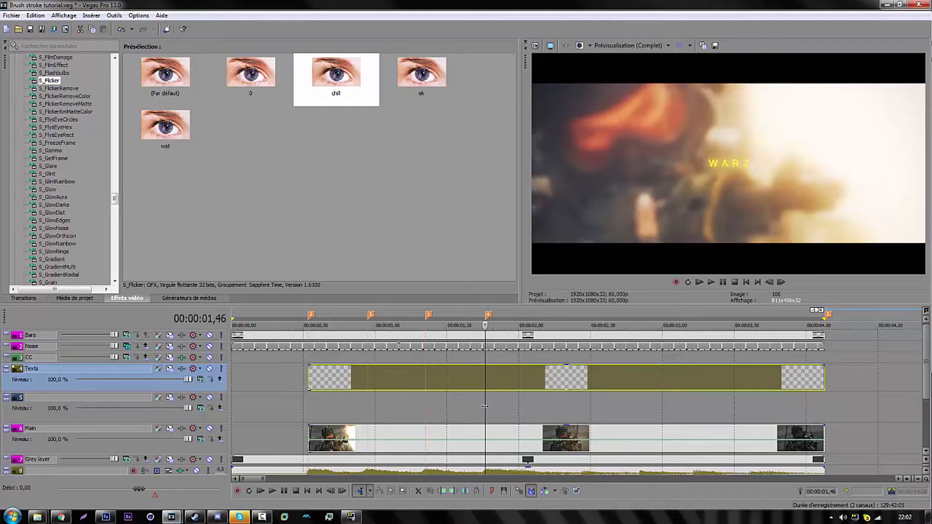
mouse_move(501, 411)
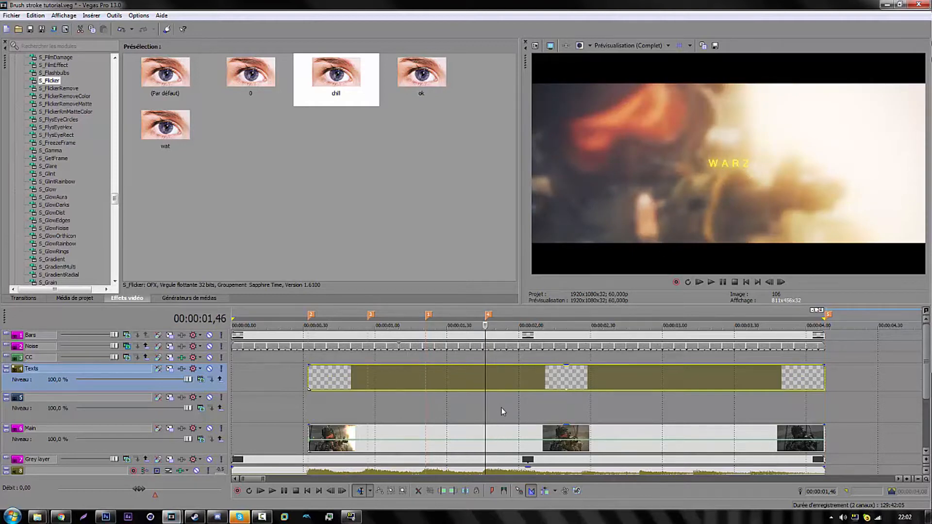
mouse_move(540, 400)
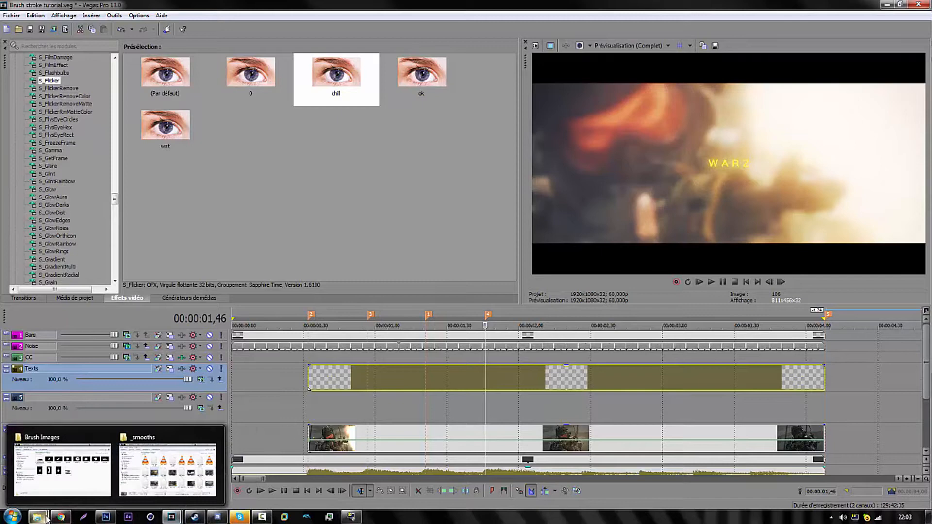
Bring up the Brush Images folder, select all images, then just the first brush image
left_click(61, 467)
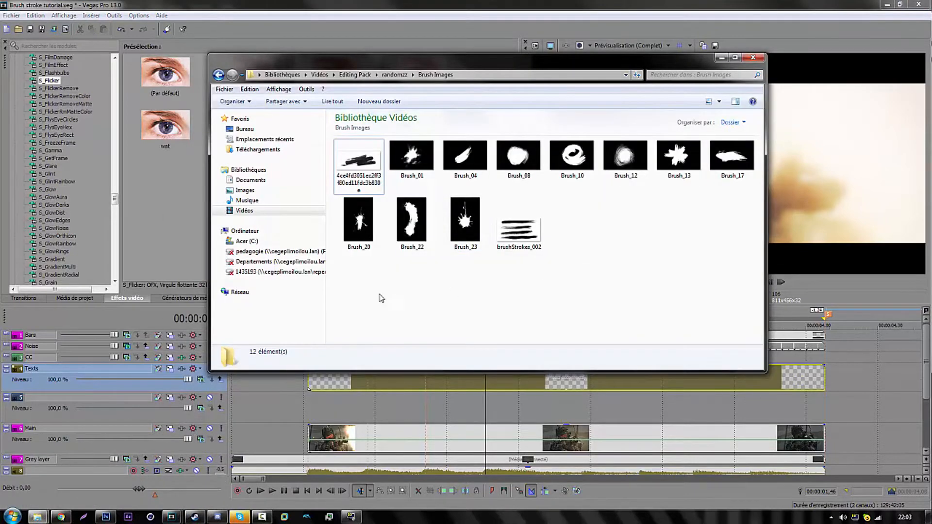
key("ctrl+a")
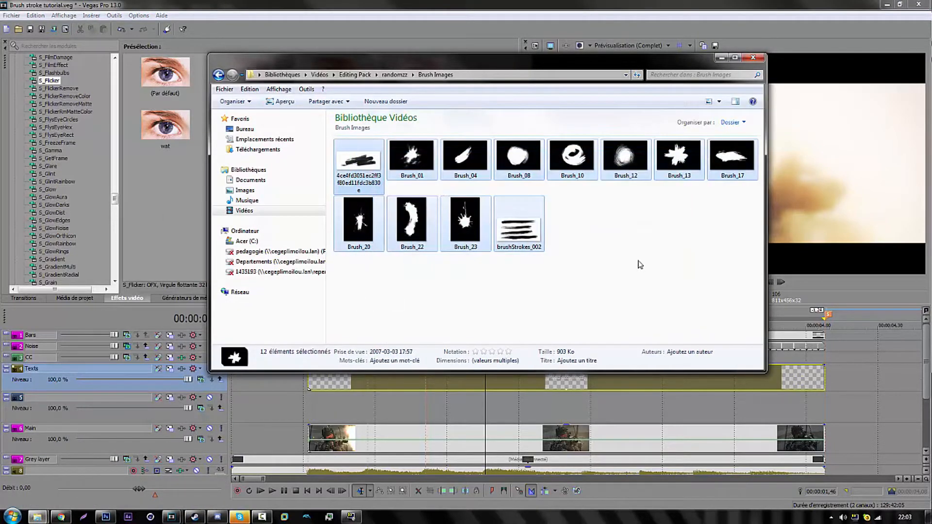
left_click(358, 160)
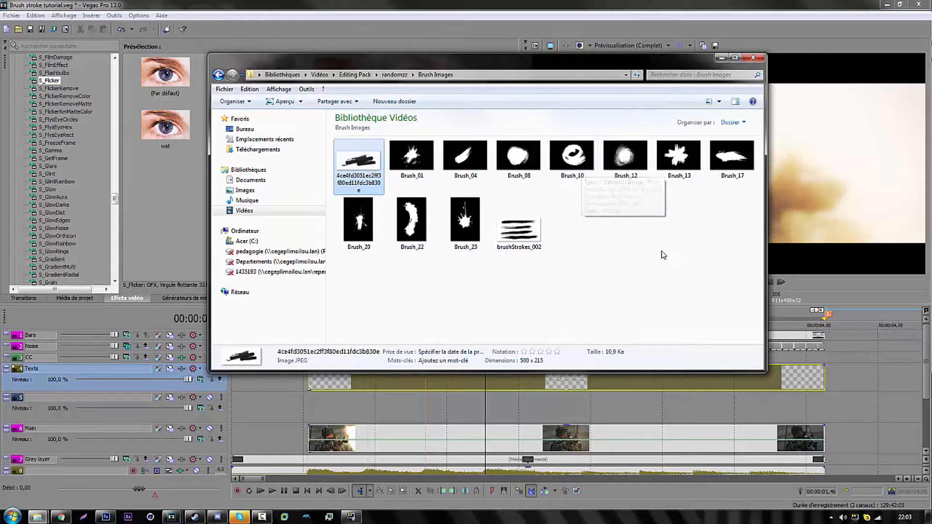
mouse_move(677, 255)
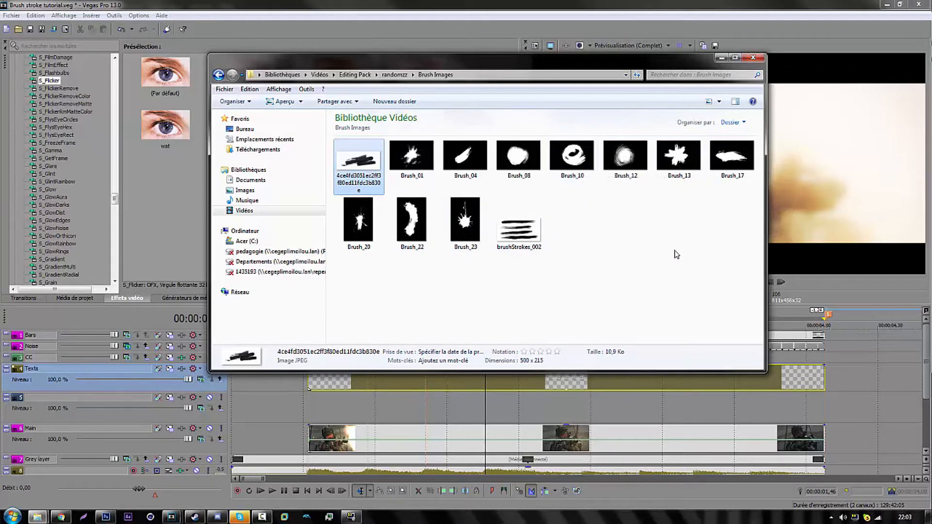
mouse_move(668, 255)
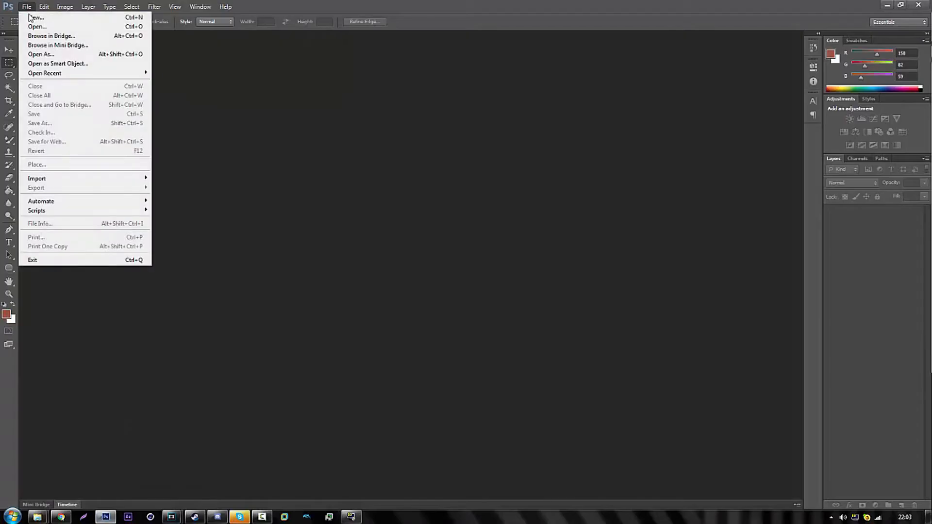
Create a new 1920×1080 document and delete its white Background layer
left_click(36, 18)
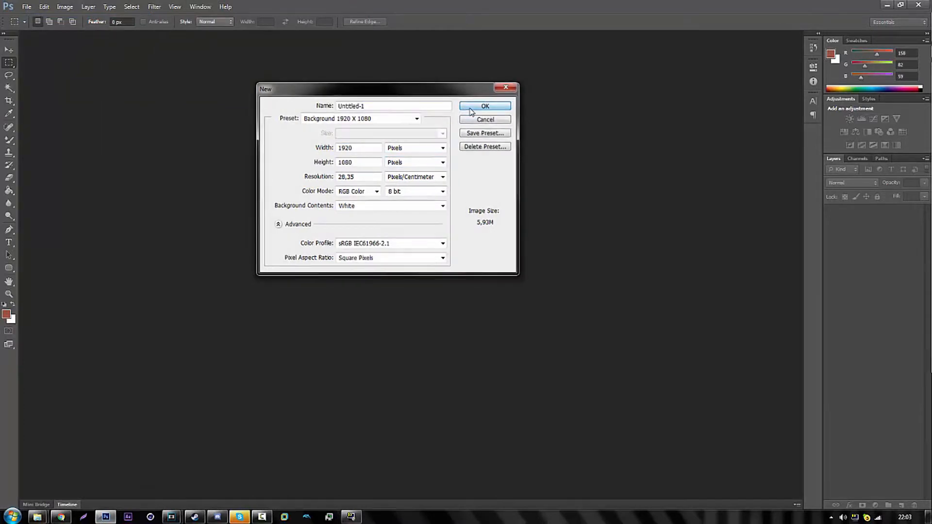
left_click(485, 106)
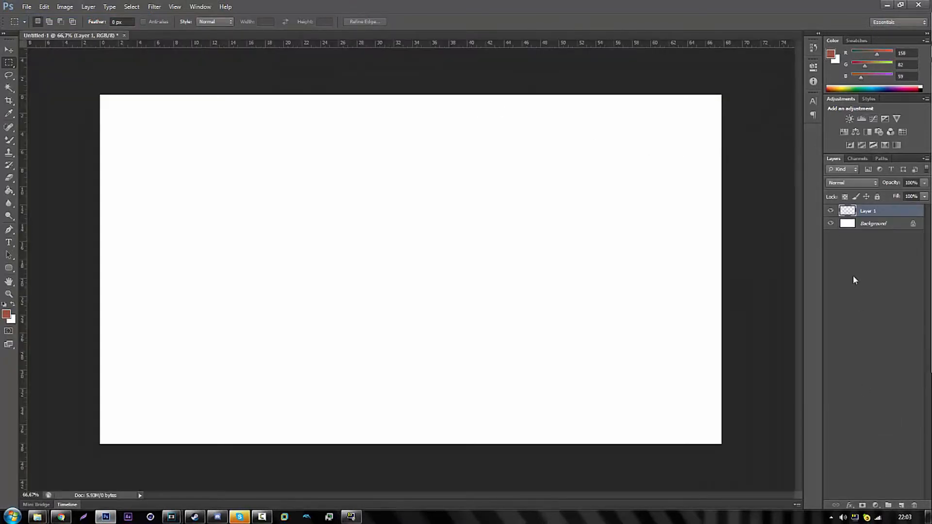
right_click(873, 223)
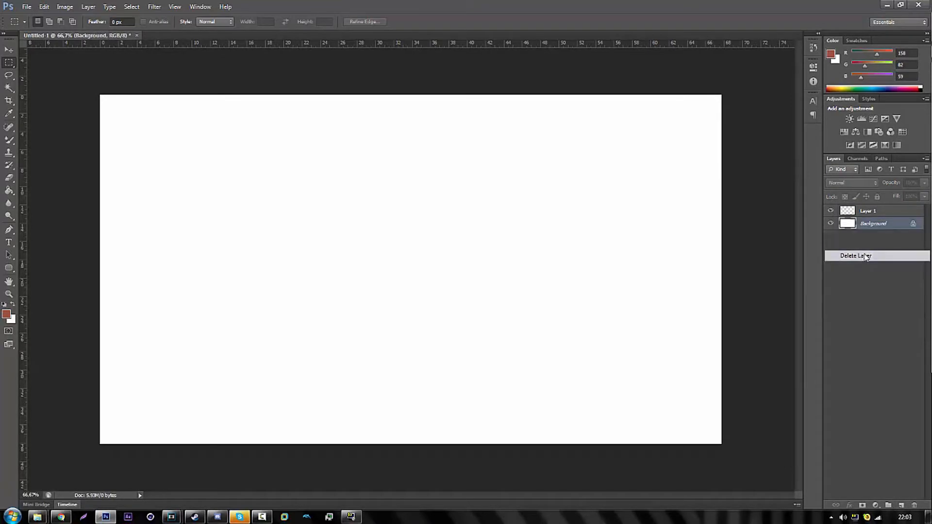
left_click(855, 255)
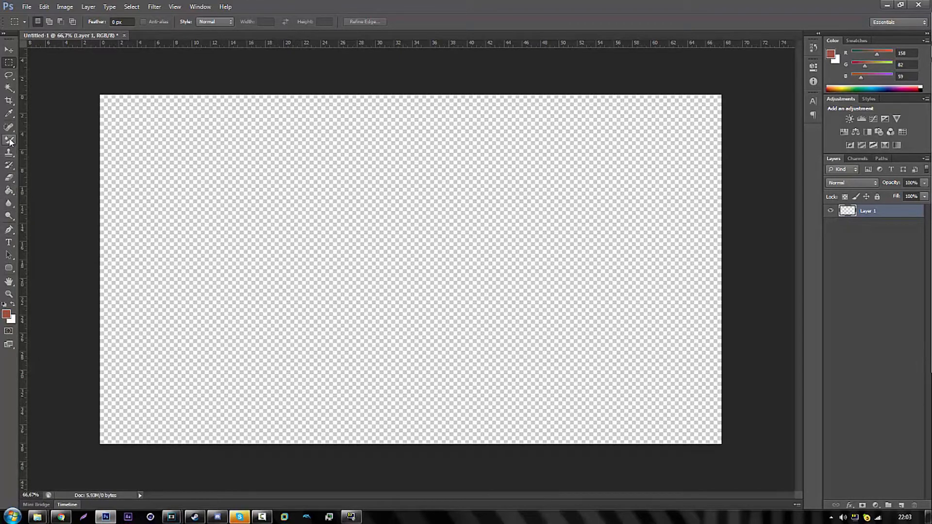
Choose a rough textured brush preset with dark grey #212121 as the paint colour
left_click(8, 140)
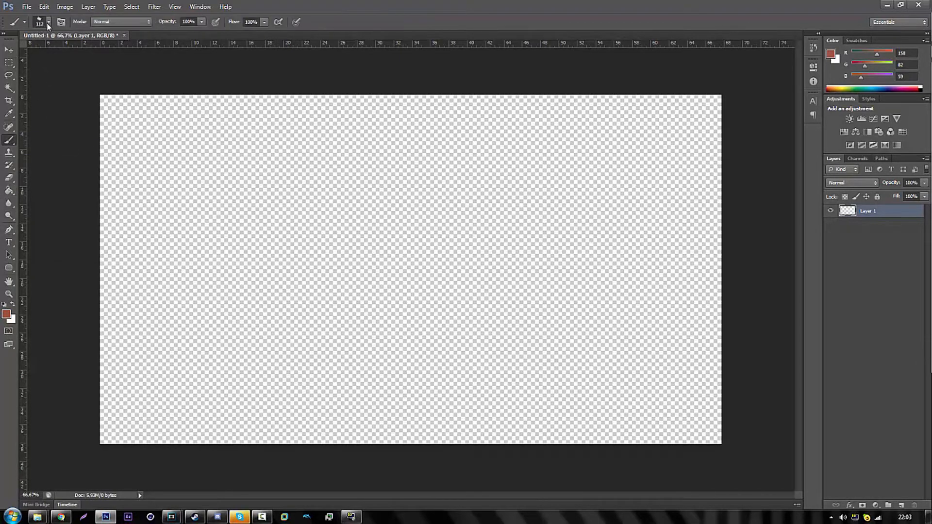
left_click(46, 22)
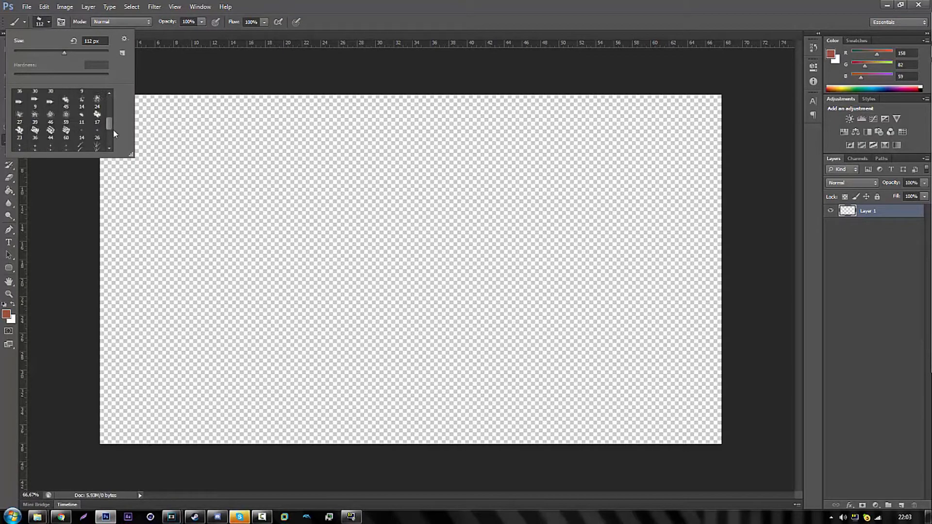
scroll("down", 3)
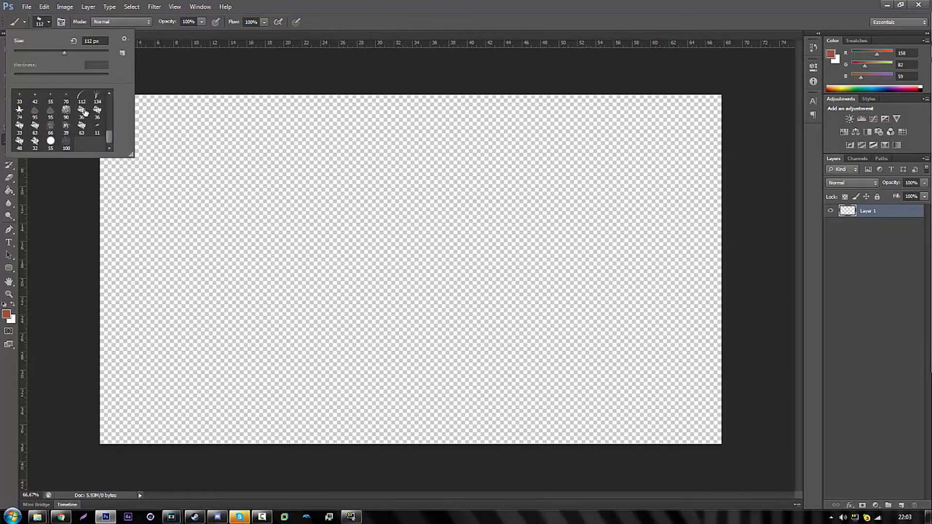
left_click(82, 116)
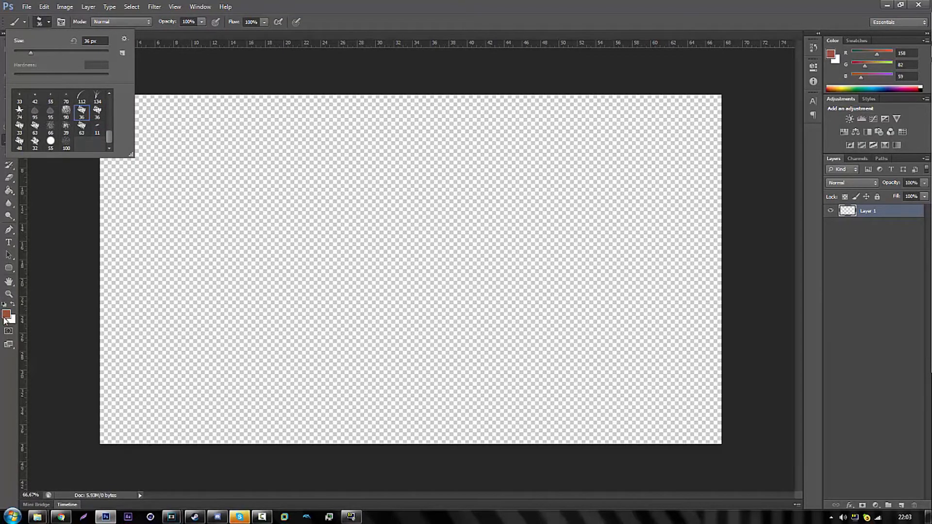
left_click(7, 315)
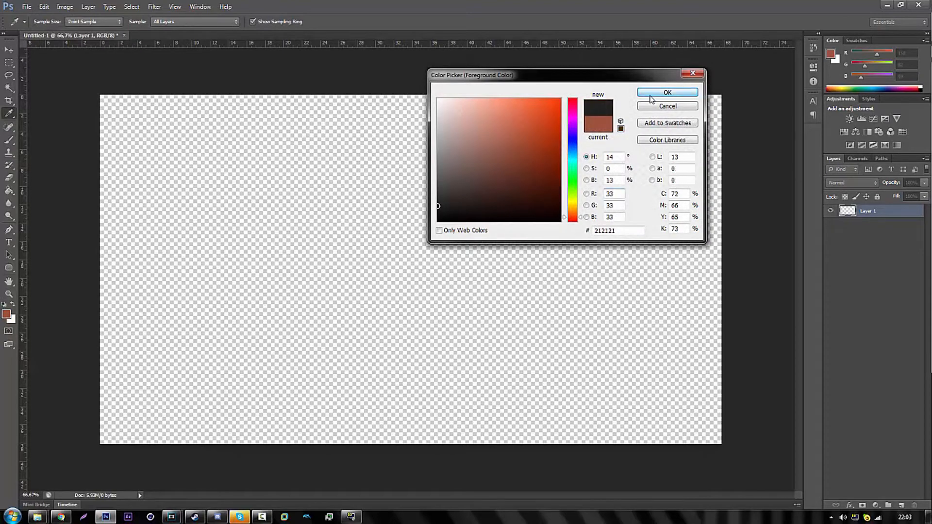
left_click(667, 93)
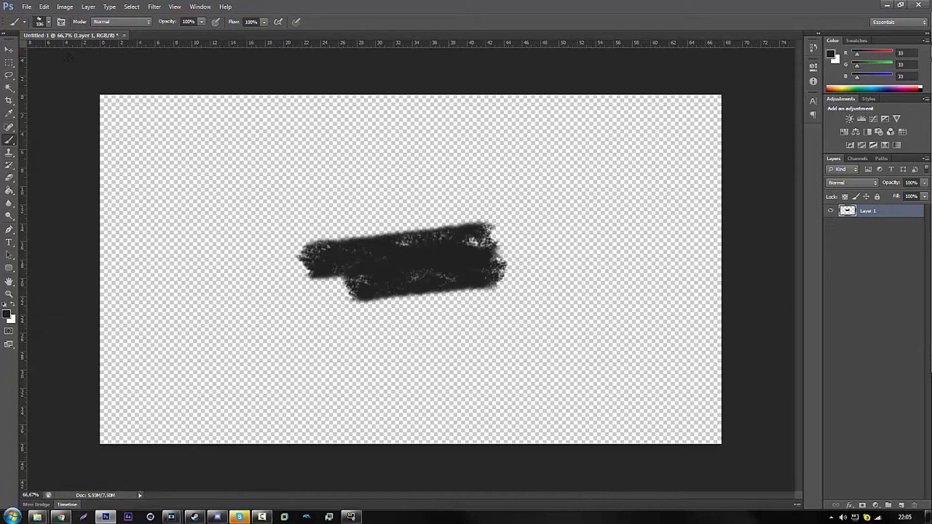
mouse_move(378, 218)
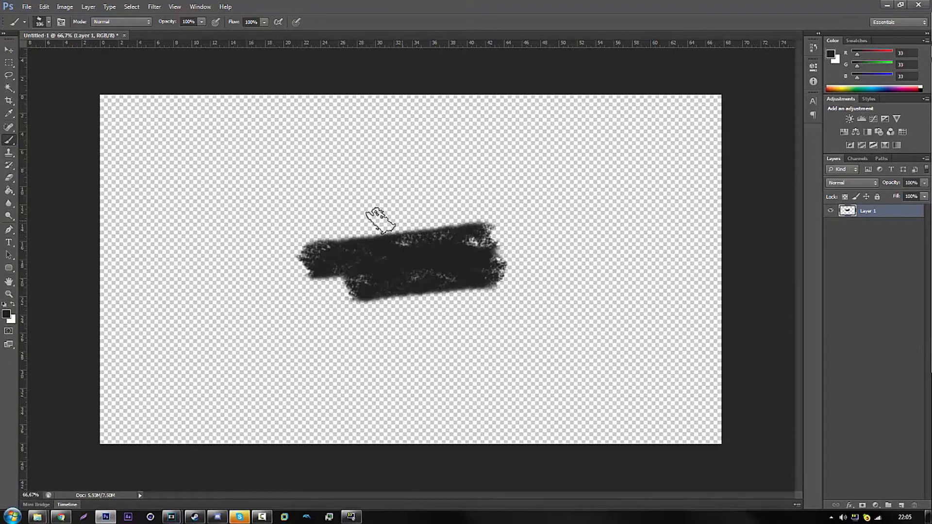
mouse_move(68, 107)
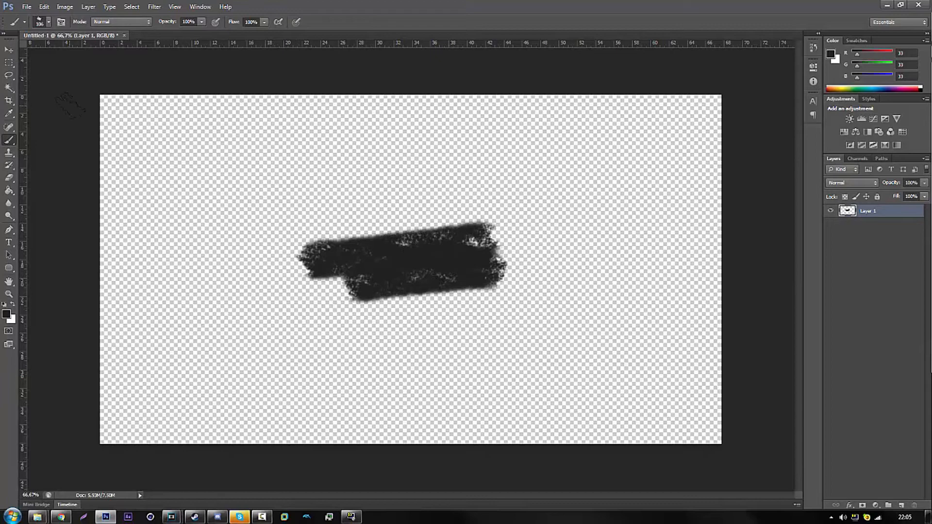
Save the stroke to the desktop as a PNG copy, accepting the compression settings
left_click(26, 7)
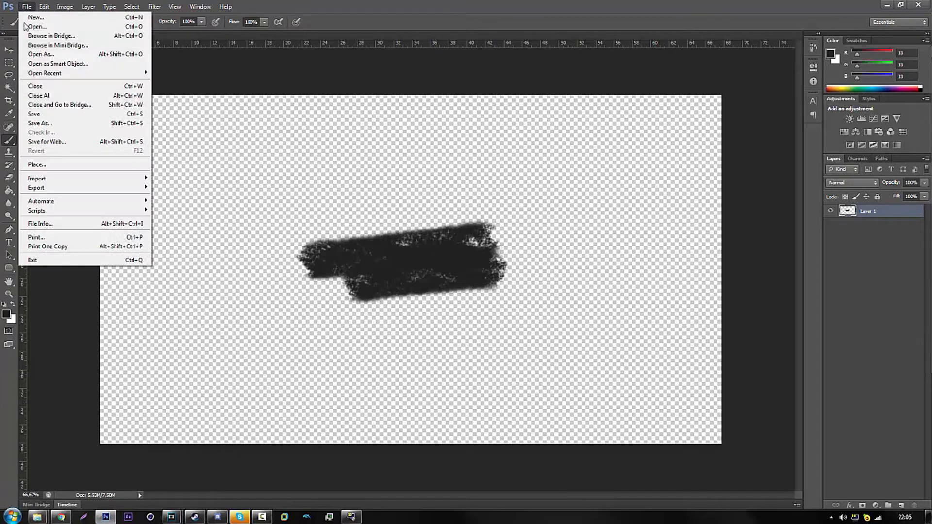
left_click(40, 124)
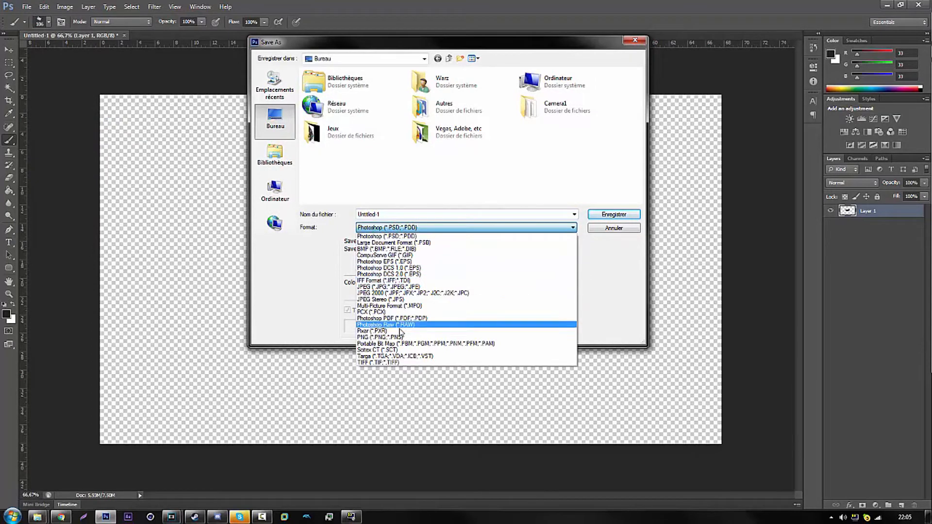
left_click(372, 336)
type("Brush paint strom")
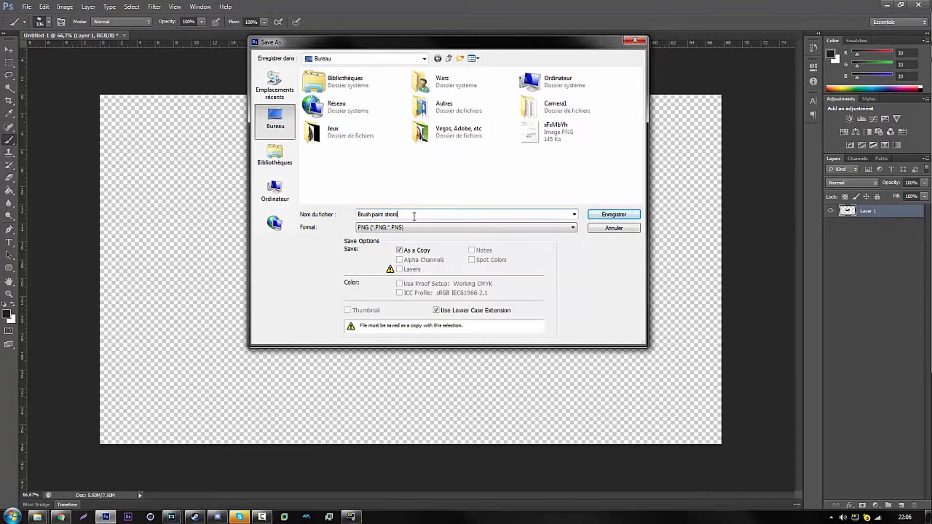
key("backspace")
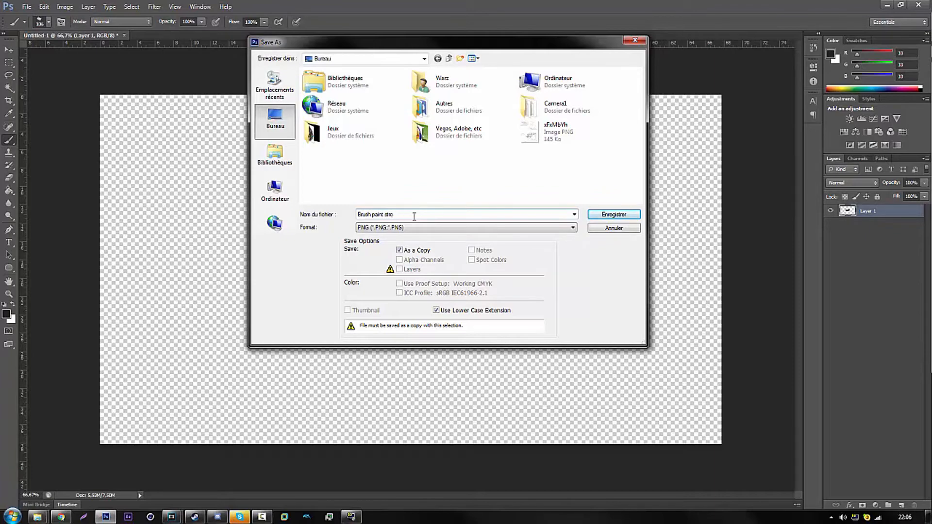
left_click(613, 214)
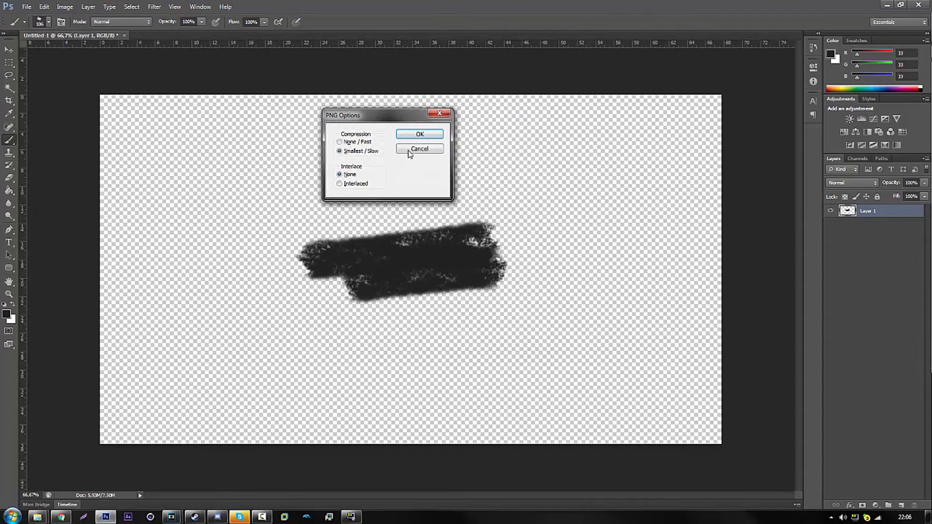
left_click(419, 134)
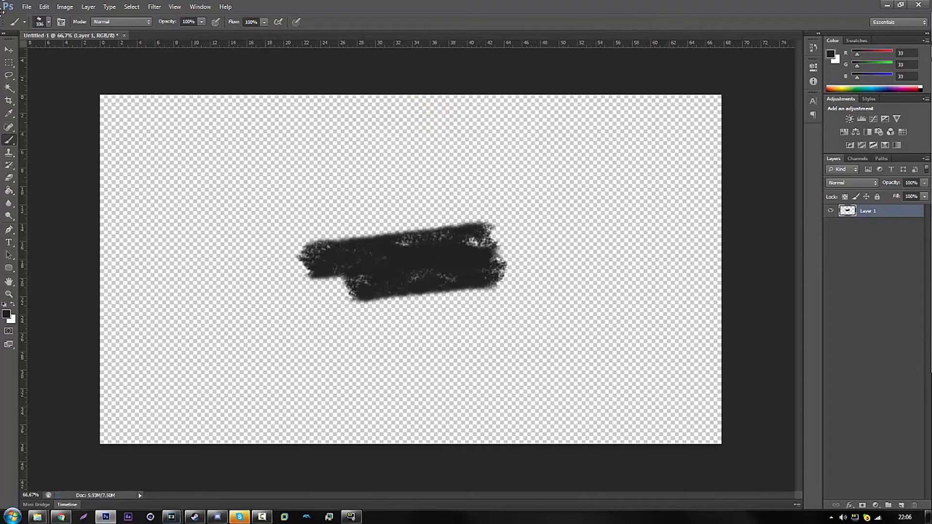
Leave Photoshop to browse for the saved Brush paint stroke PNG
left_click(9, 50)
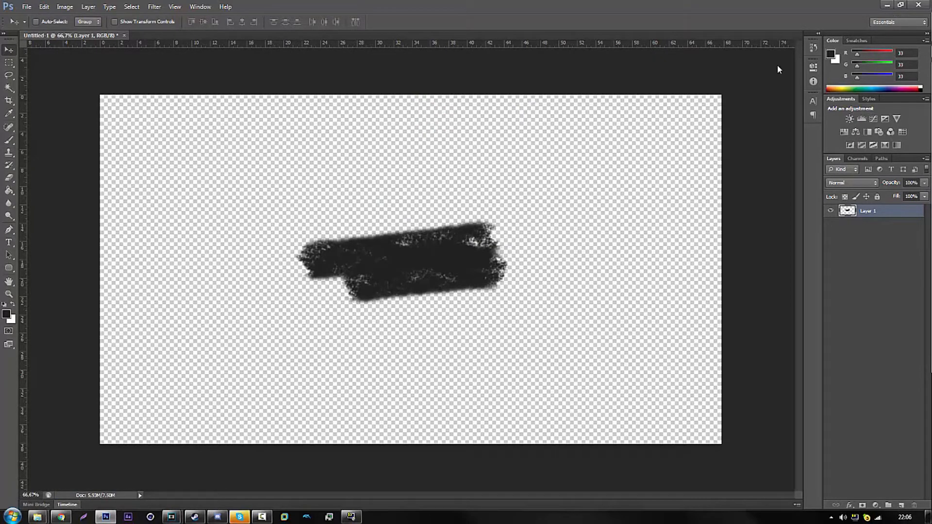
mouse_move(171, 516)
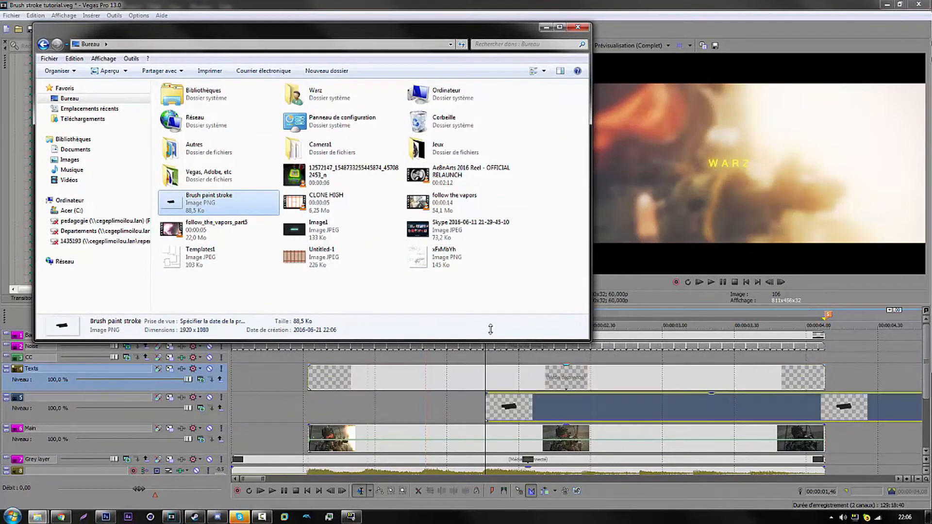
Close the file browser and bring up the options for the brush stroke event on track 5
left_click(576, 27)
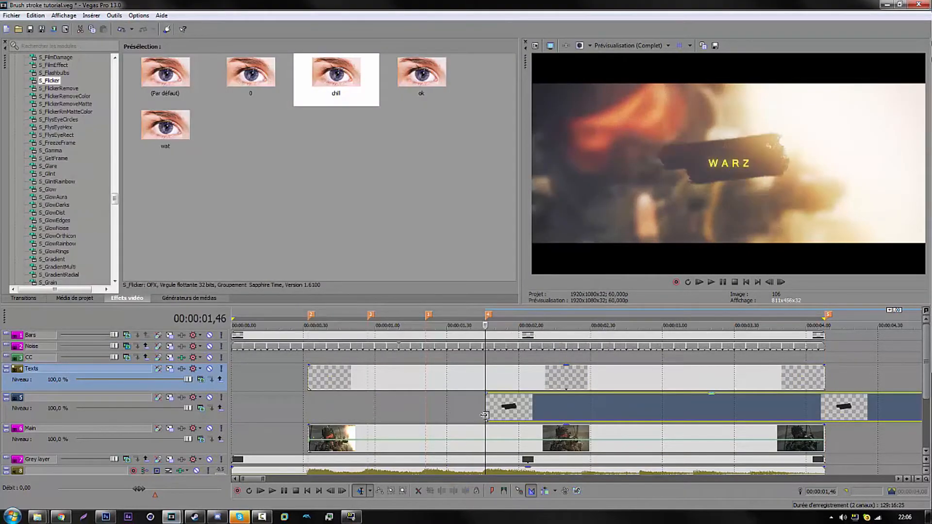
right_click(508, 407)
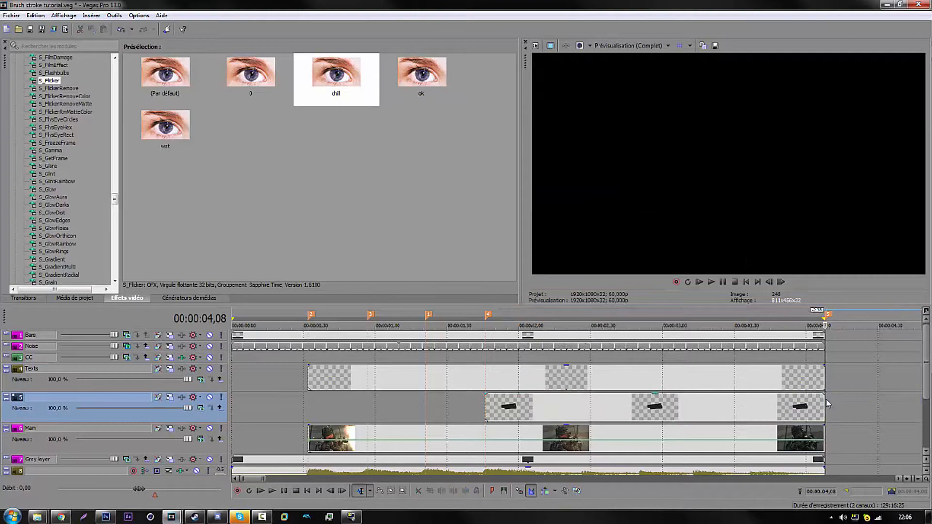
right_click(508, 406)
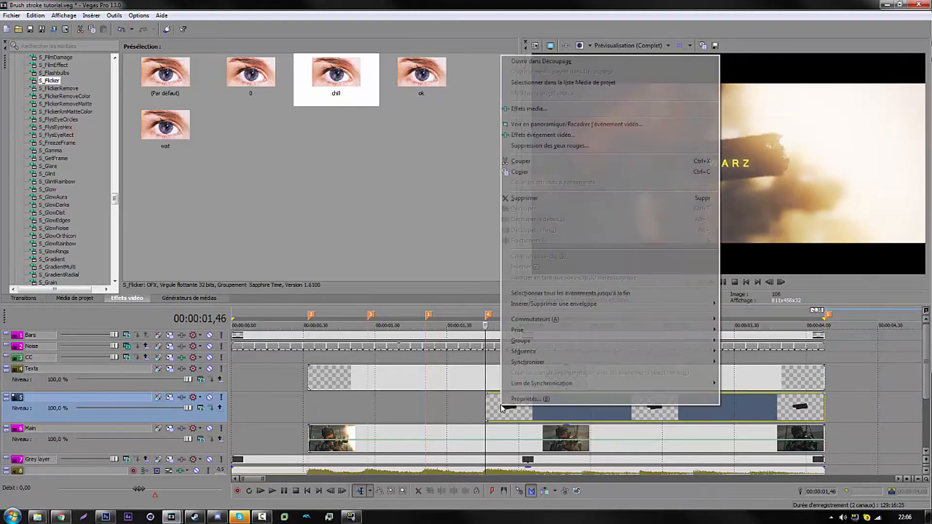
Choose Video Event Pan/Crop for the brush stroke event
left_click(576, 123)
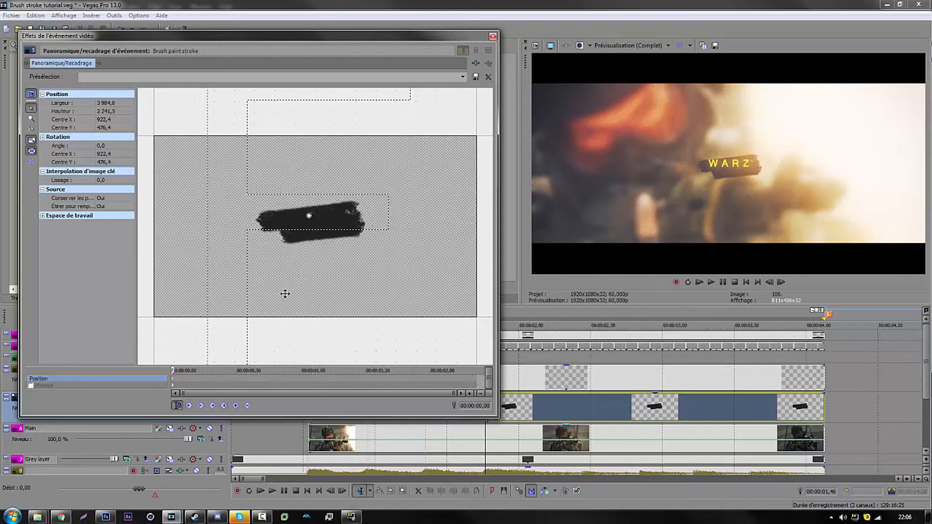
mouse_move(529, 219)
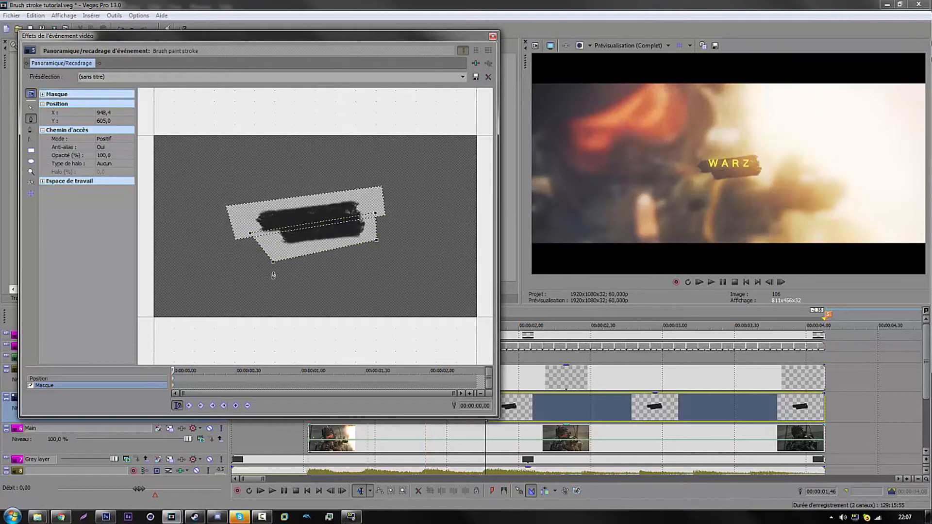
mouse_move(244, 252)
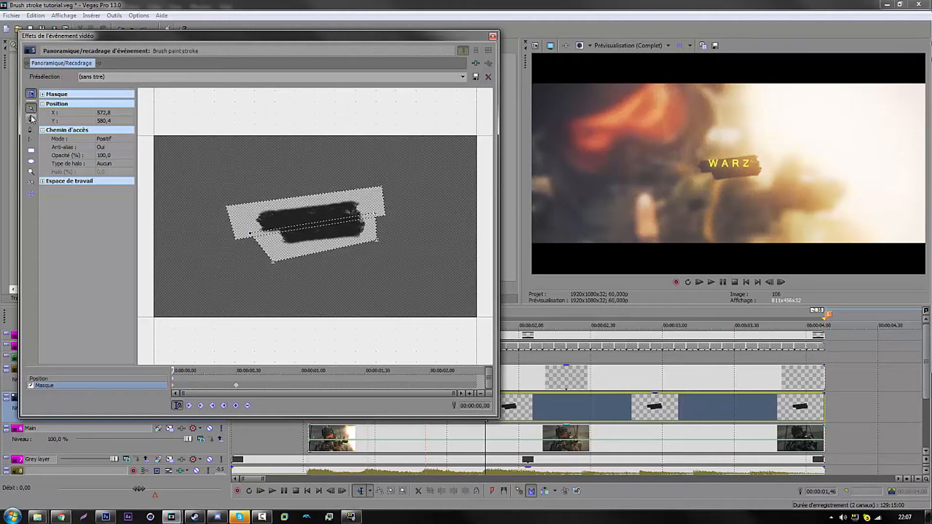
mouse_move(30, 111)
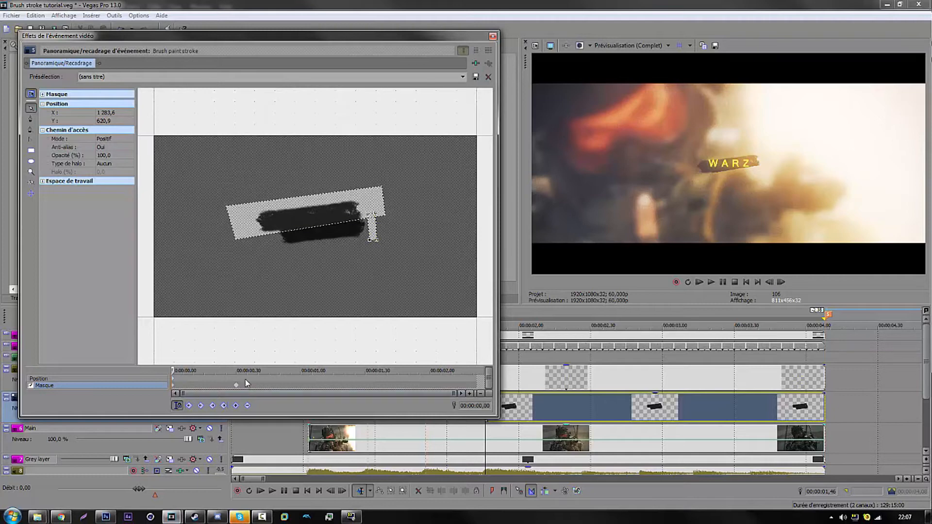
mouse_move(363, 240)
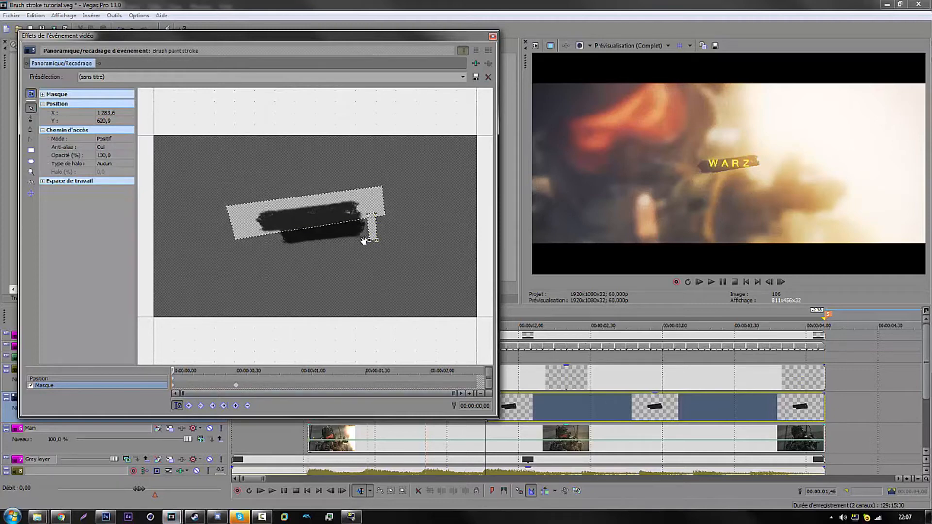
mouse_move(237, 242)
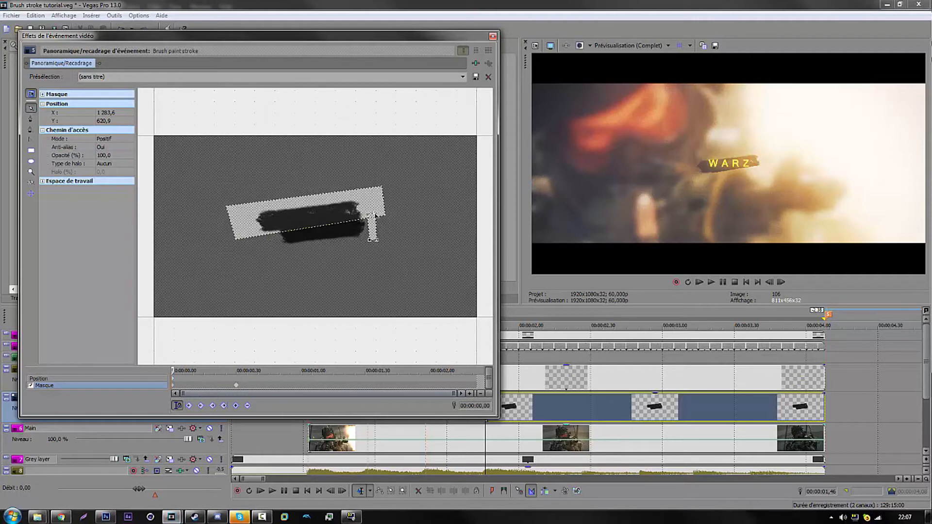
Collapse the mask points at frame 0 so the stroke starts hidden
left_click_drag(371, 238, 385, 213)
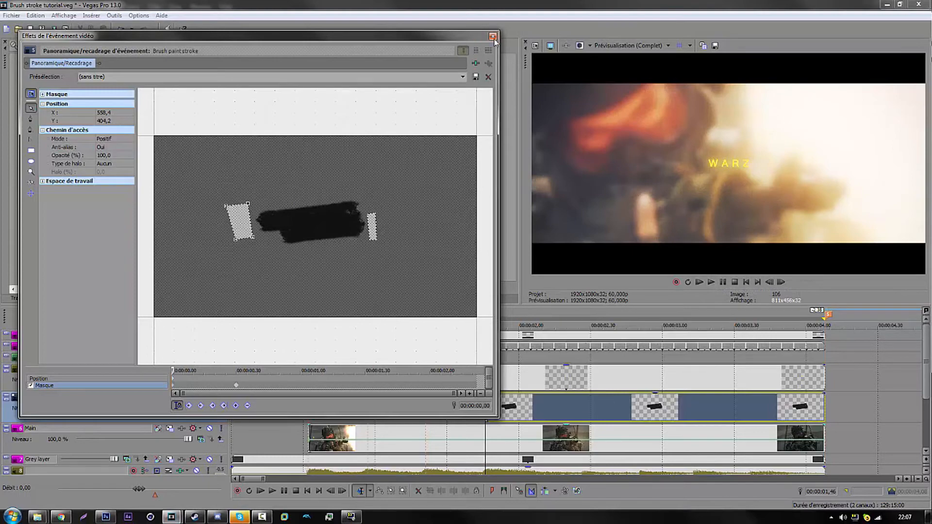
Close Pan/Crop, mute the Main track and play back the brush reveal behind WARZ
left_click(493, 36)
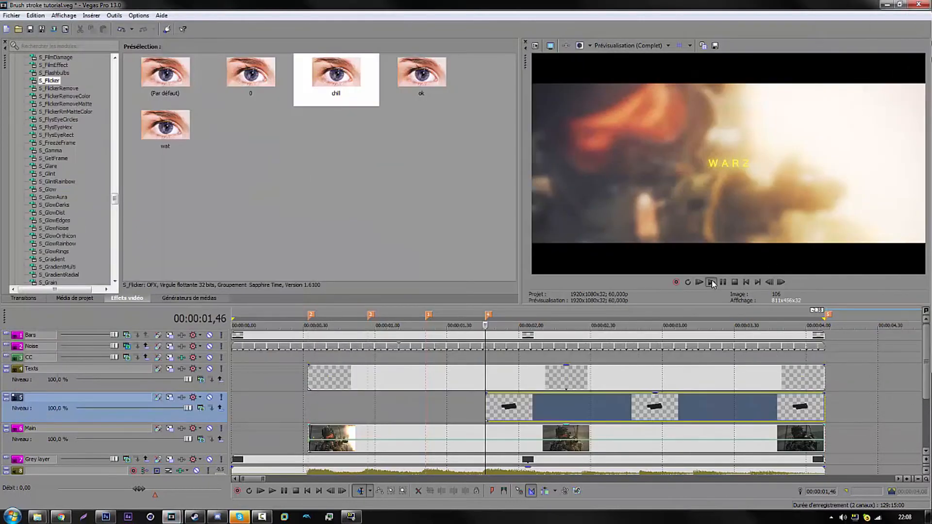
left_click(260, 490)
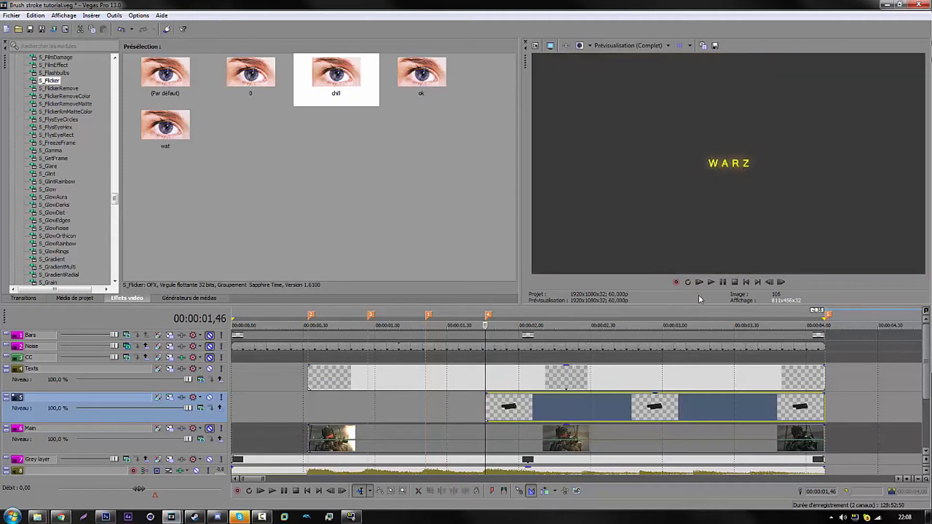
left_click(710, 282)
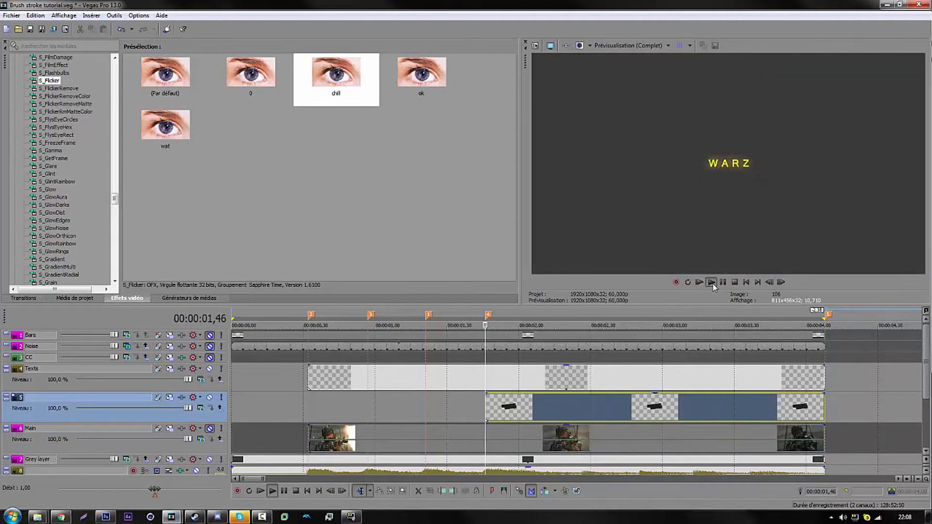
left_click(711, 283)
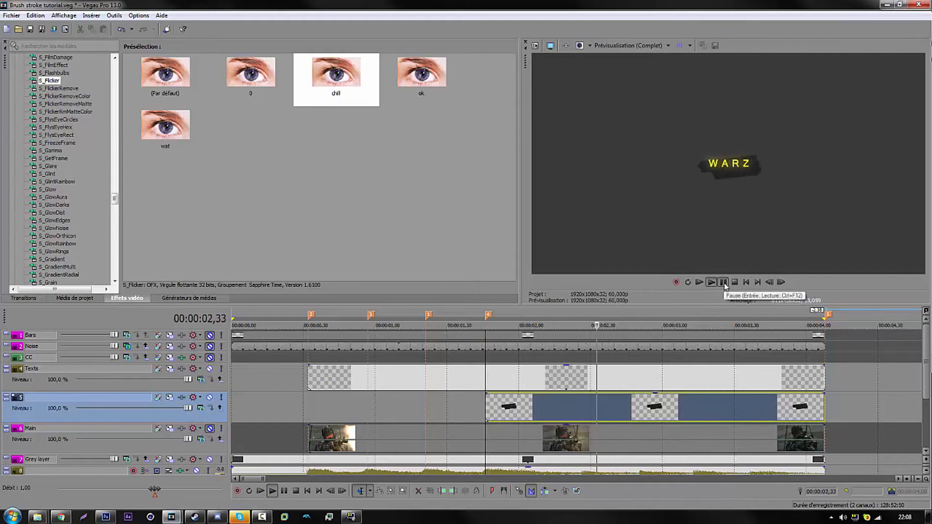
Add an intermediate mask keyframe at about 0.23 s so the stroke wipes in gradually
left_click(723, 282)
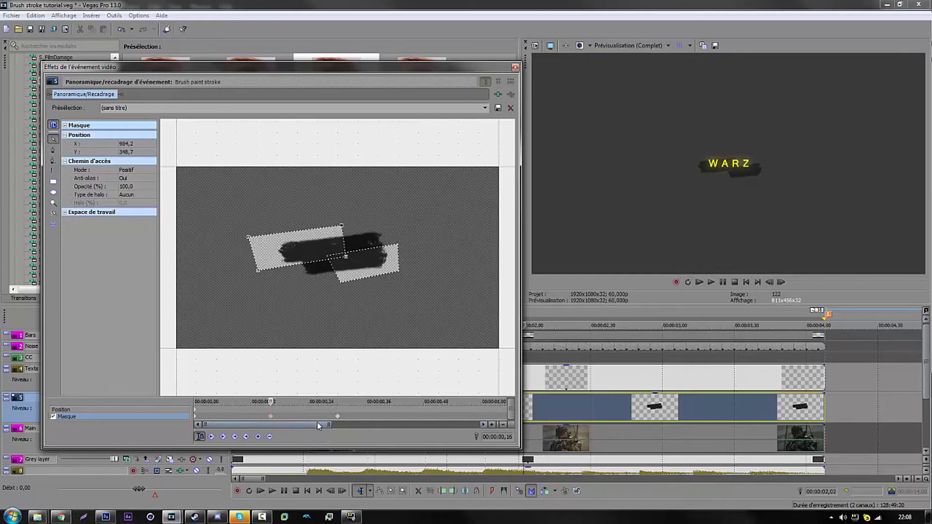
left_click(257, 436)
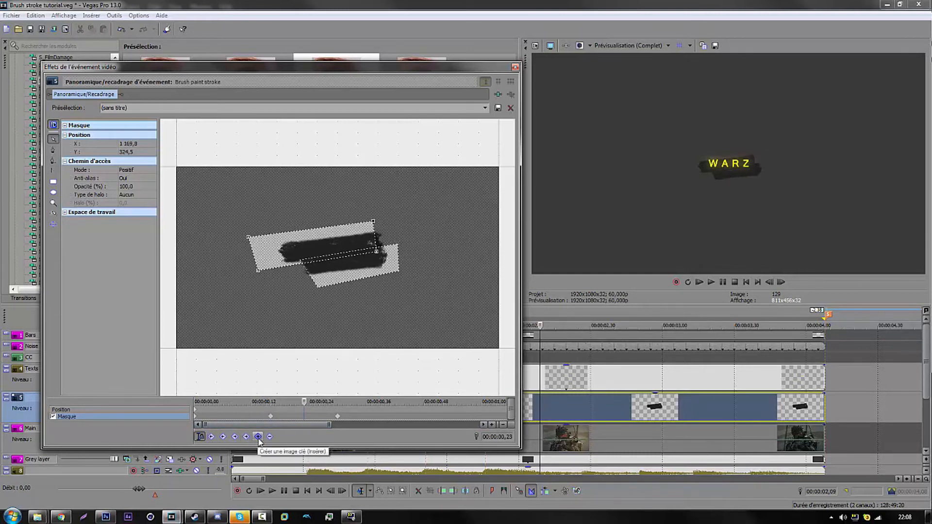
left_click(258, 436)
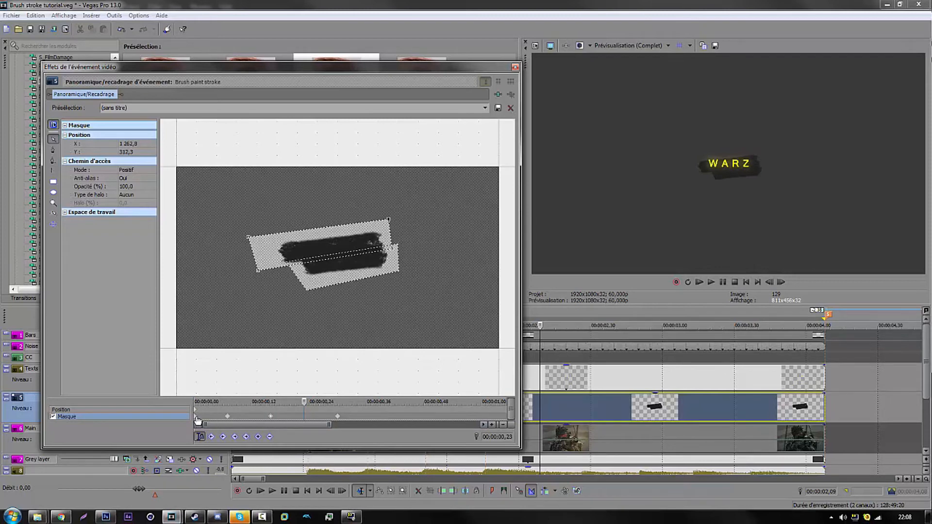
Preview the updated brush reveal from the start behind the WARZ title
left_click(699, 282)
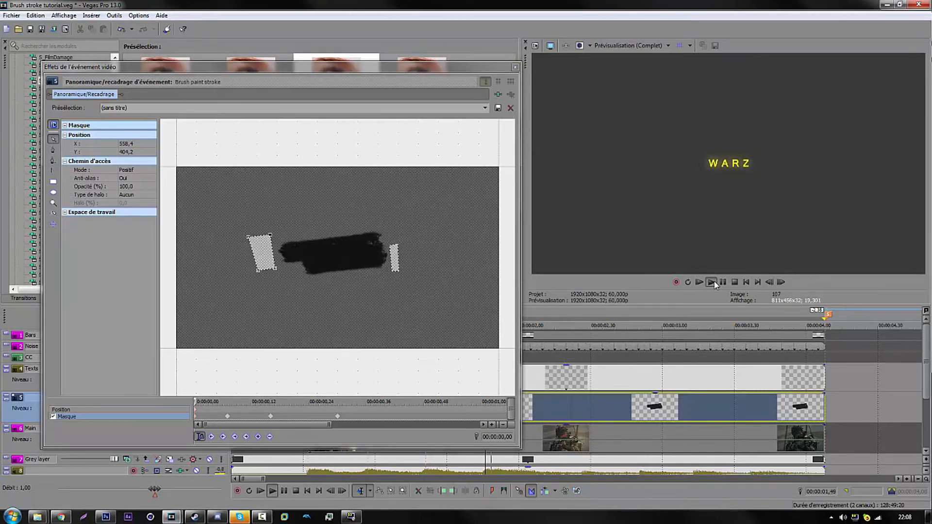
left_click(712, 282)
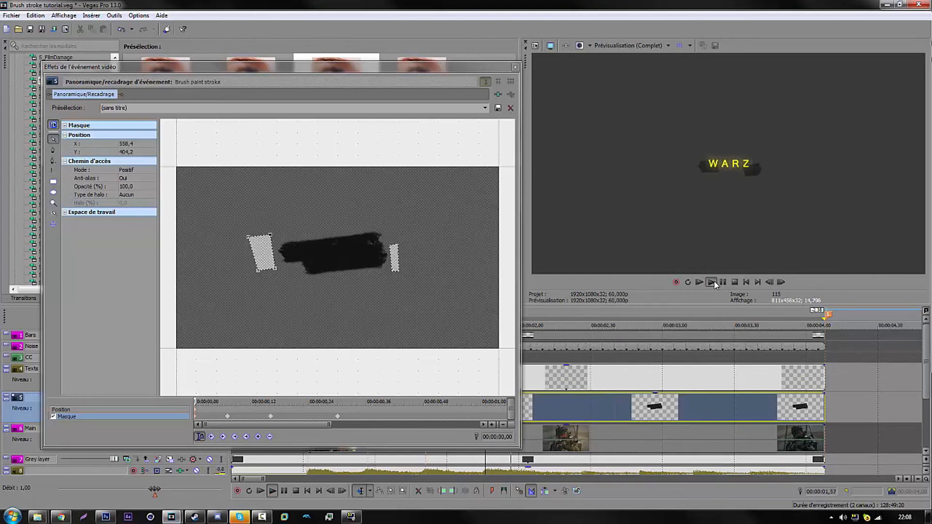
left_click(722, 282)
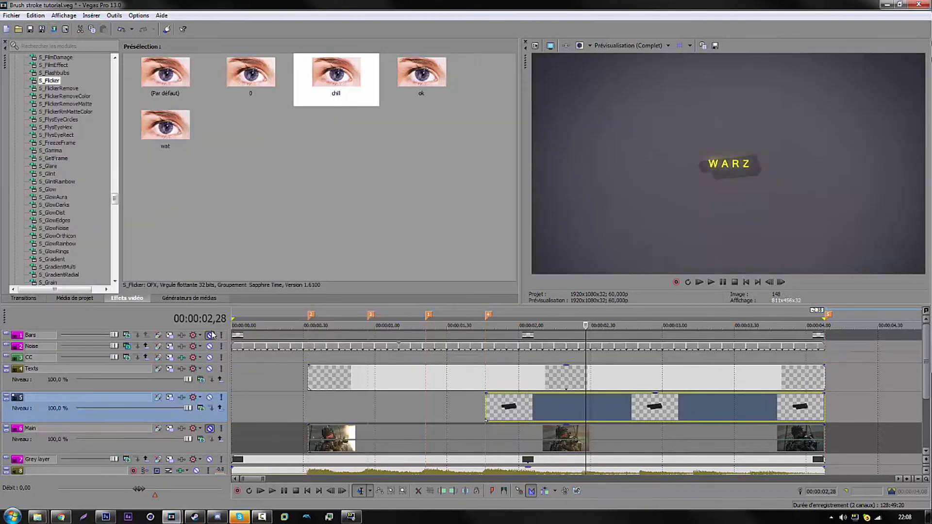
Unmute the Main track to restore the footage behind WARZ and launch VLC
left_click(210, 428)
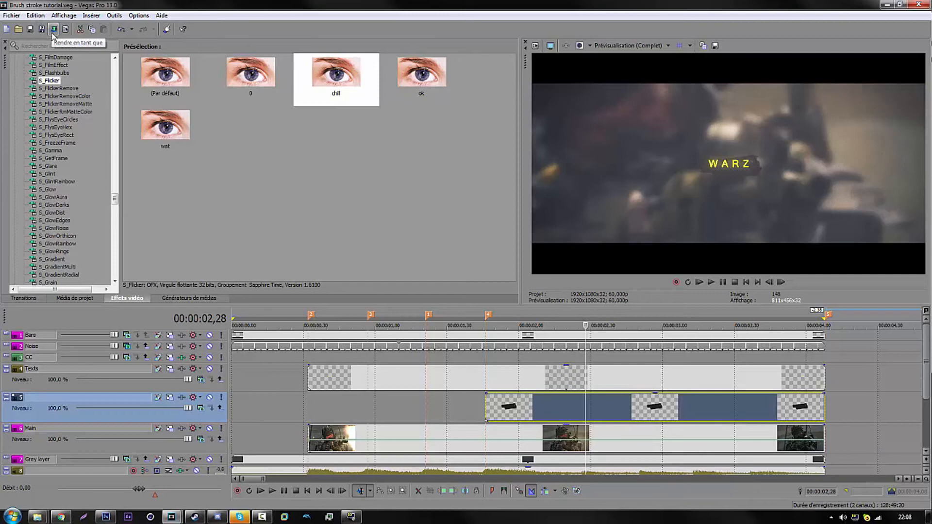
mouse_move(494, 417)
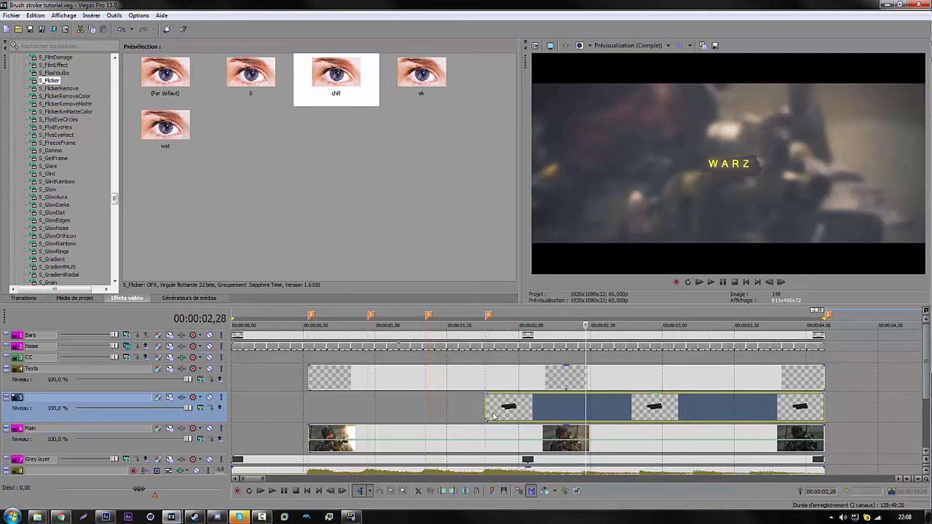
mouse_move(601, 367)
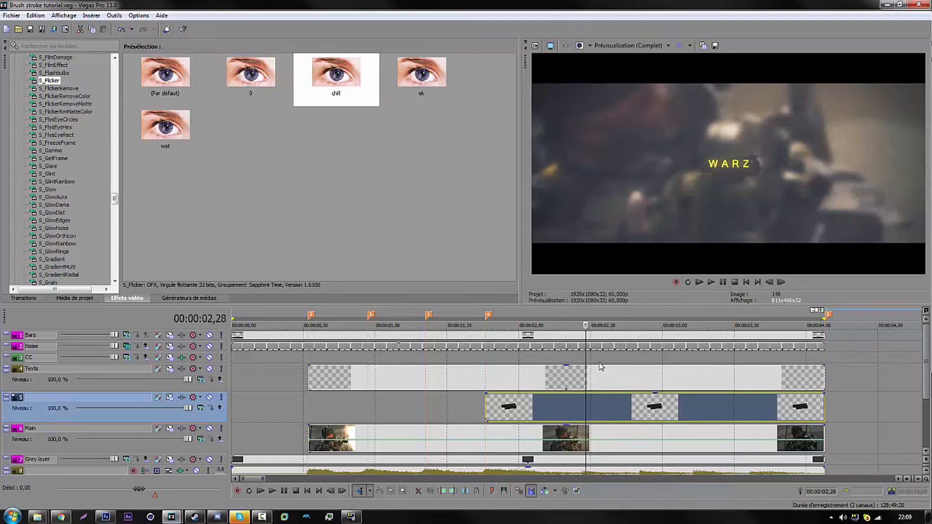
mouse_move(612, 405)
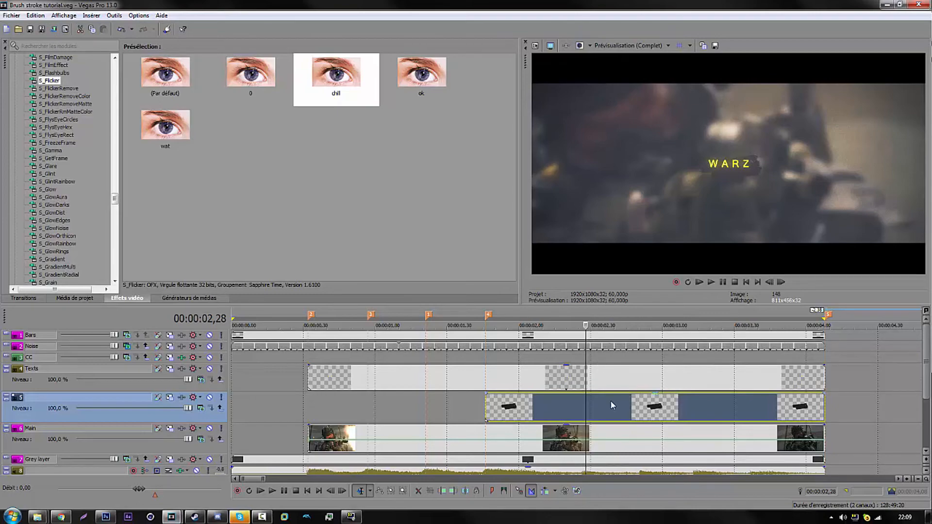
left_click(372, 515)
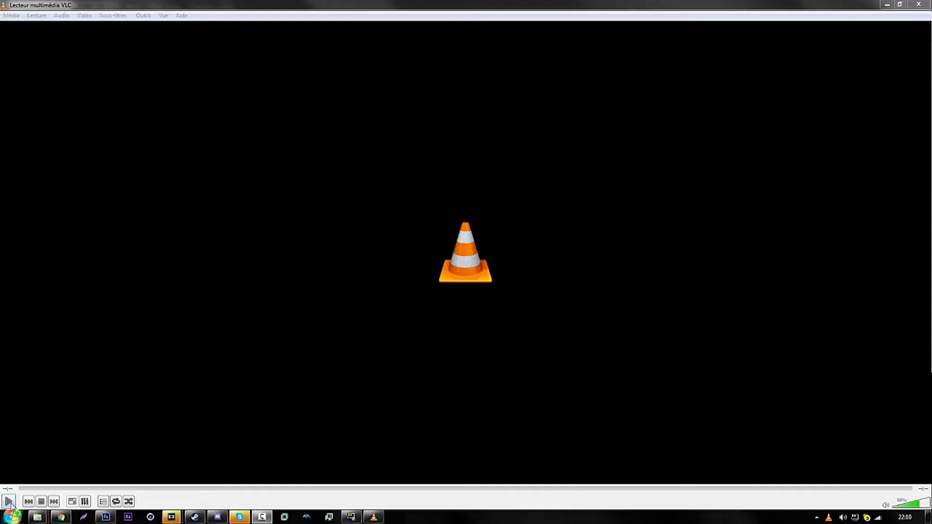
Play the rendered video in VLC, then return to the Brush stroke tutorial project in Vegas
left_click(9, 501)
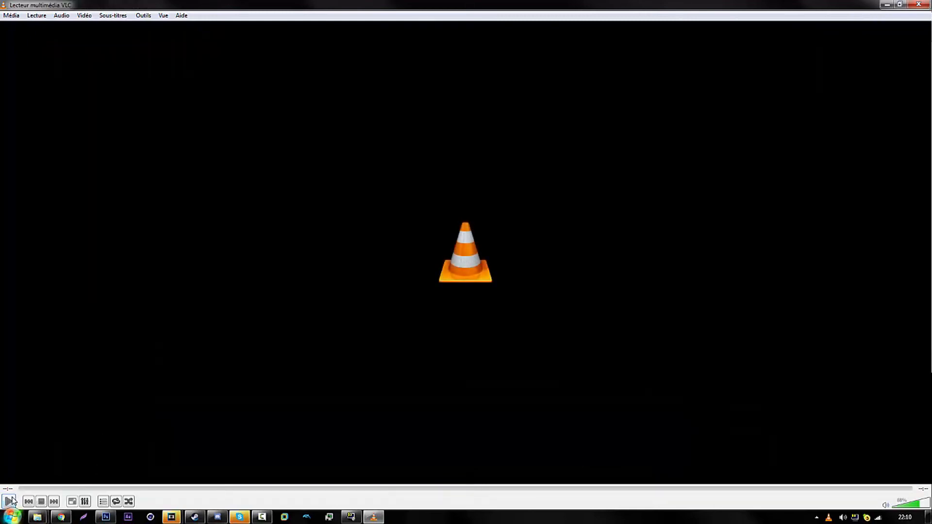
mouse_move(8, 501)
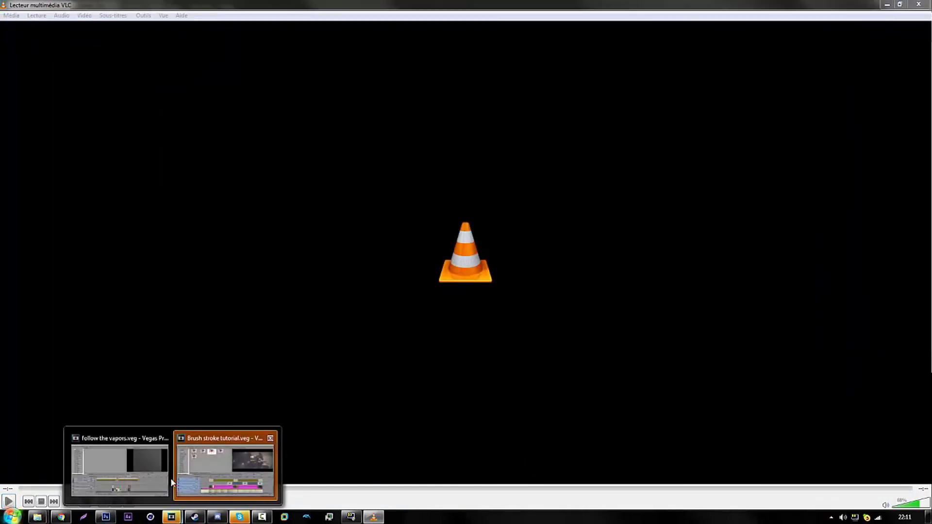
left_click(224, 467)
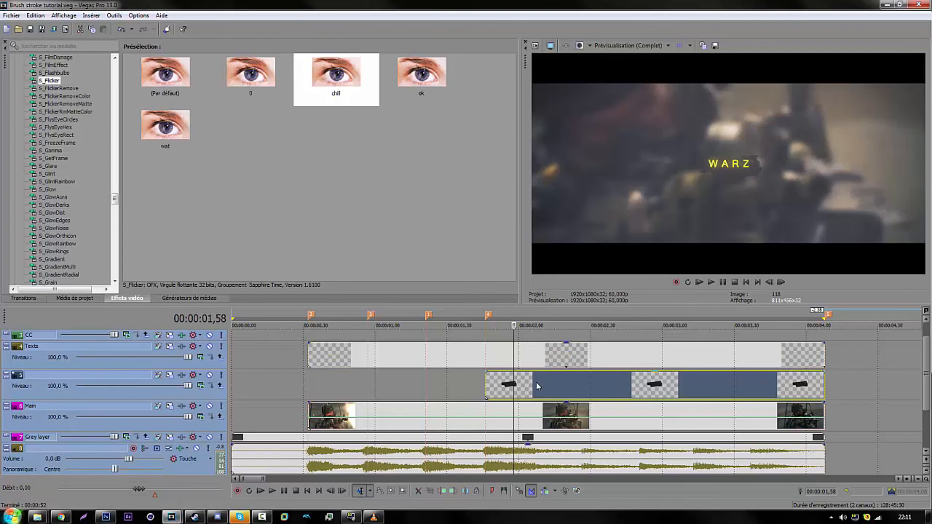